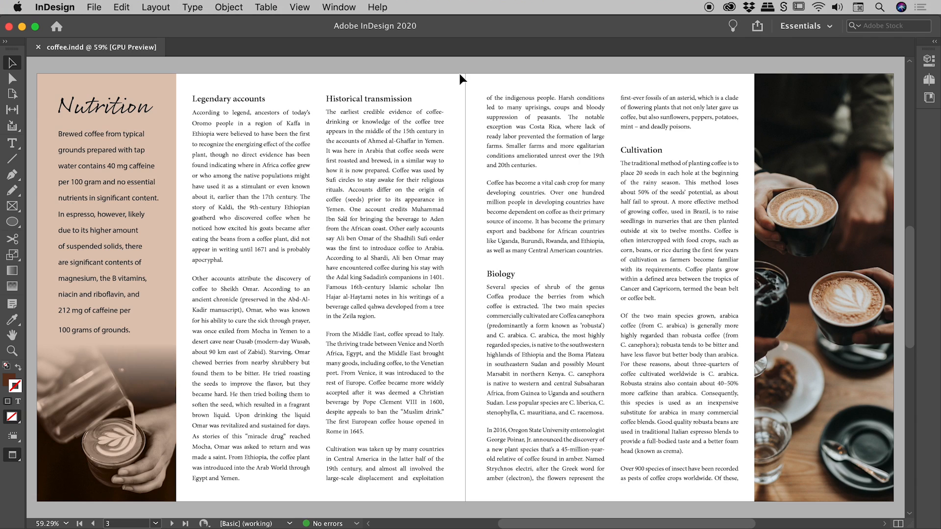
# Switch the coffee spread from Preview to Normal screen mode to show frame edges and guides.
pyautogui.click(106, 112)
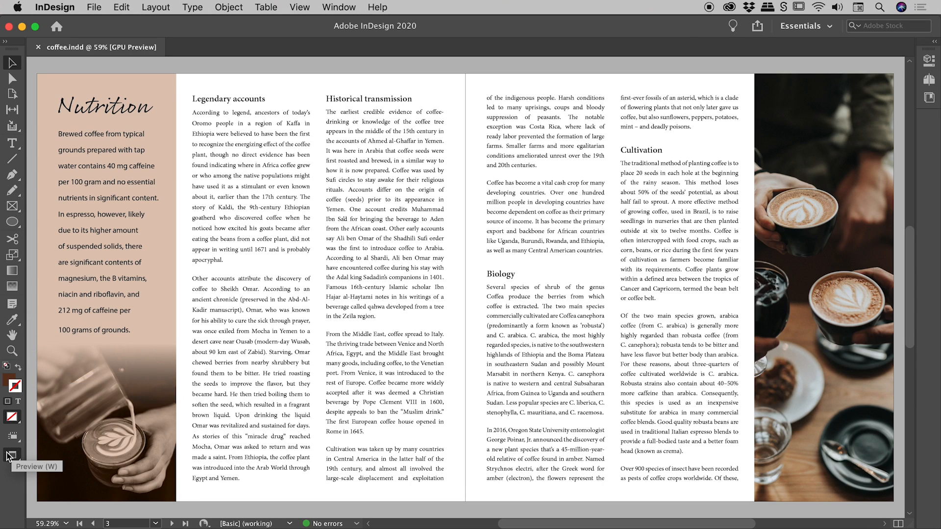
pyautogui.click(12, 455)
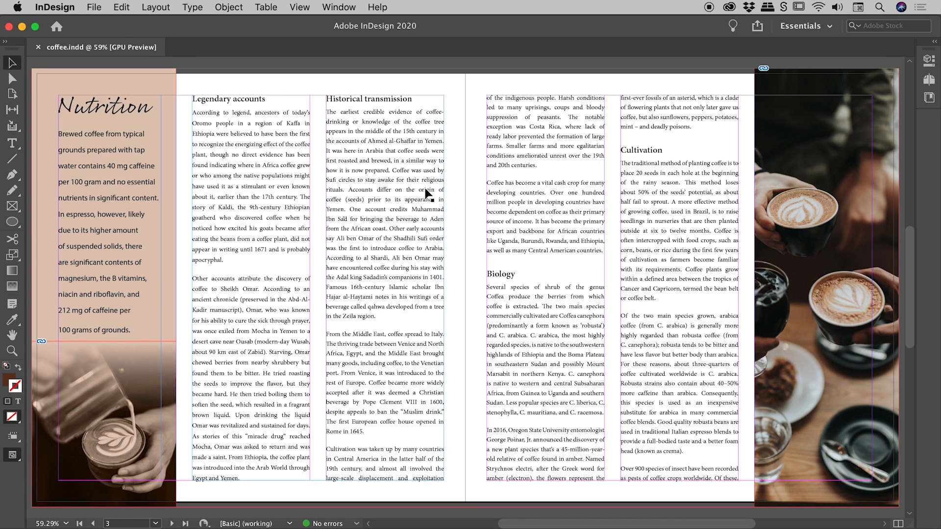
pyautogui.moveTo(427, 203)
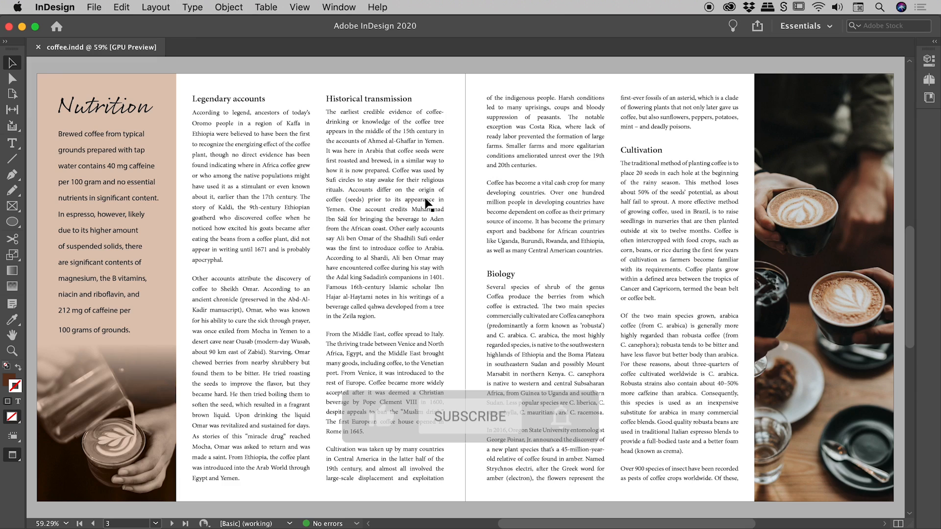
pyautogui.click(472, 417)
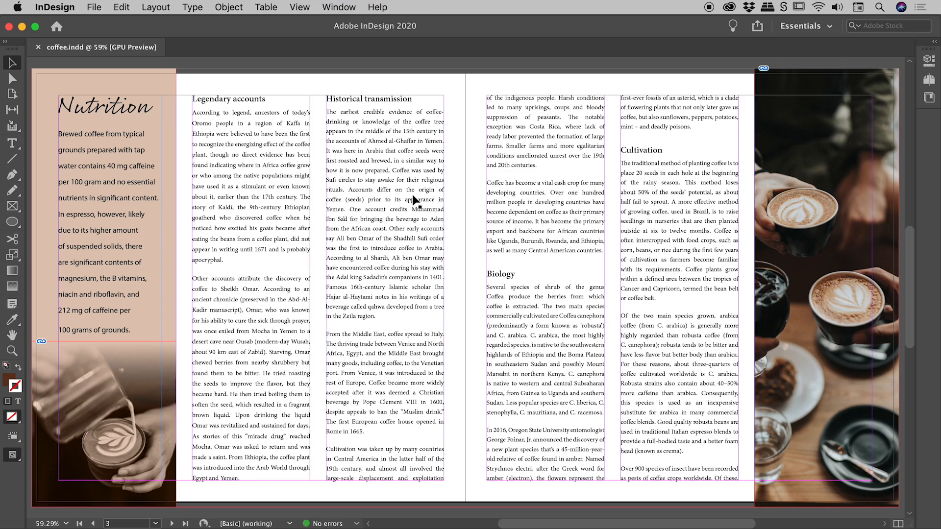
pyautogui.moveTo(307, 16)
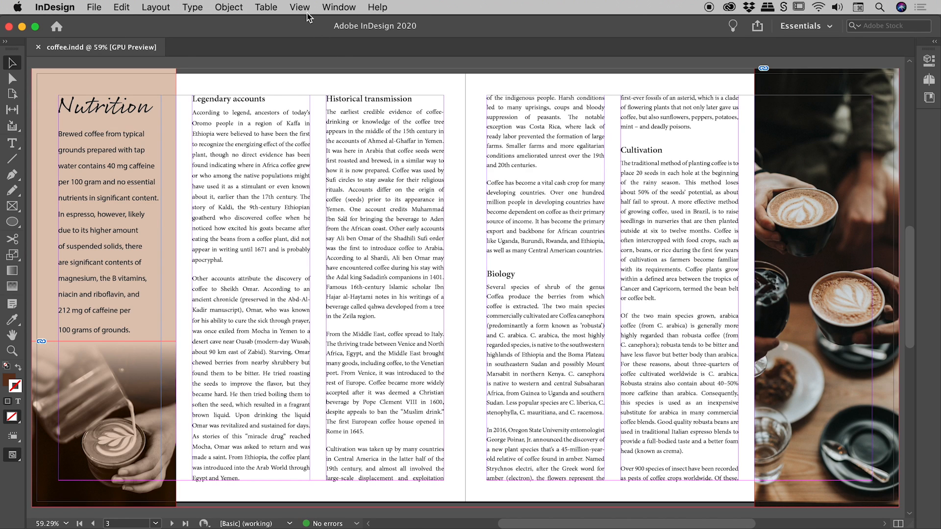
# Turn on Show Text Threads from the View > Extras menu.
pyautogui.click(300, 8)
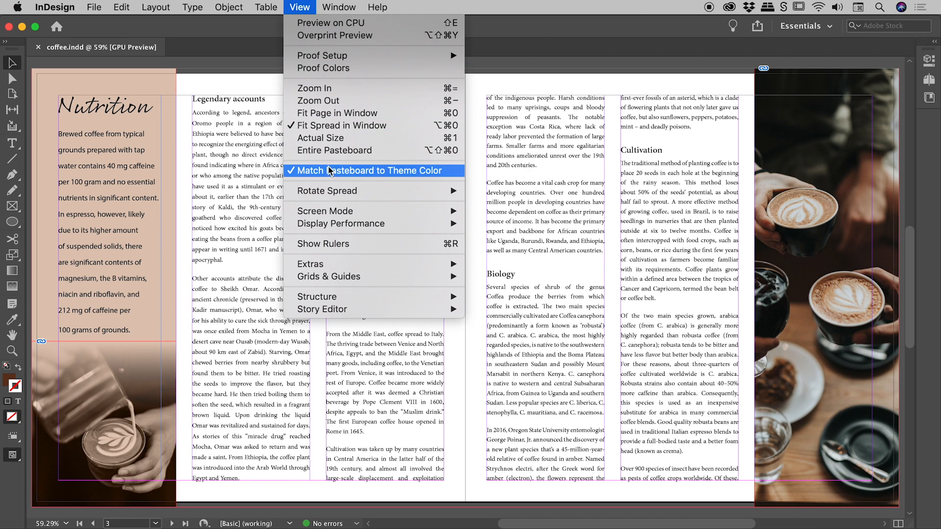
pyautogui.moveTo(327, 264)
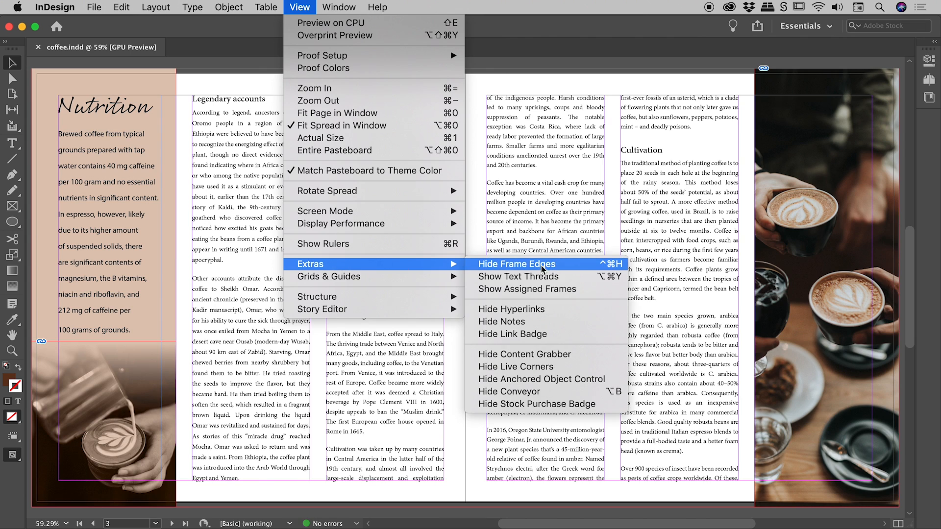
pyautogui.moveTo(518, 277)
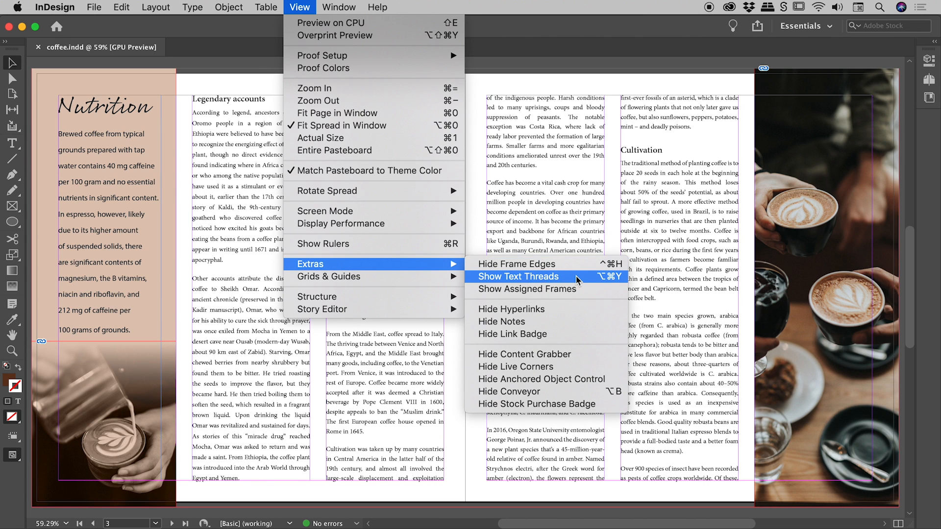
pyautogui.click(518, 276)
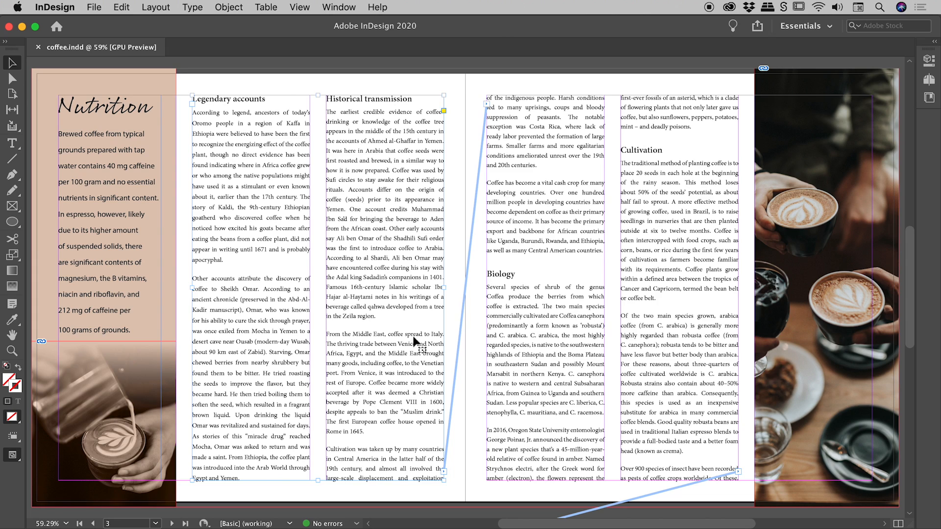
pyautogui.moveTo(495, 129)
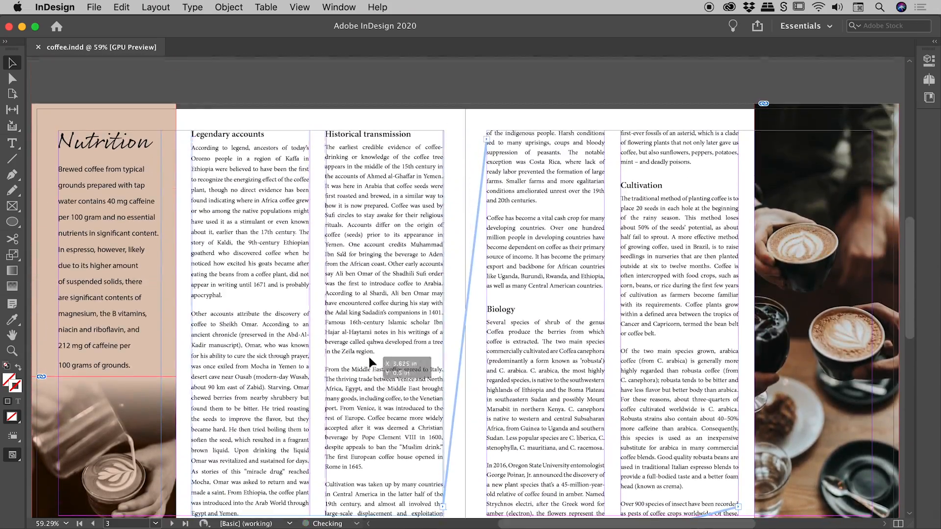
pyautogui.scroll(-3)
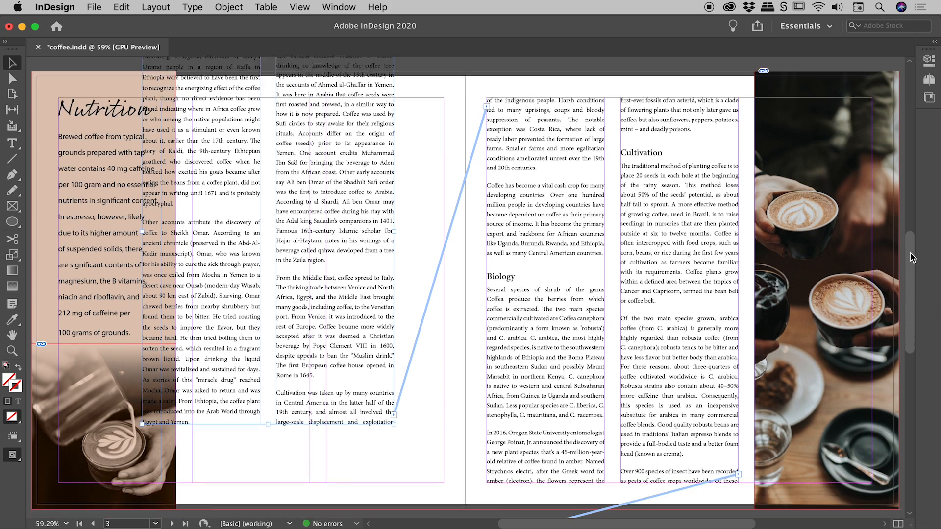
pyautogui.scroll(-3)
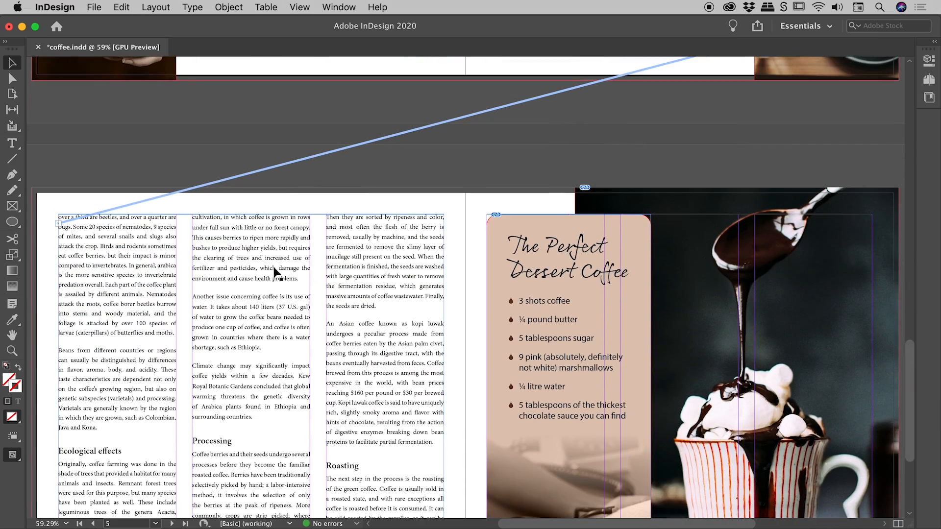
pyautogui.scroll(-3)
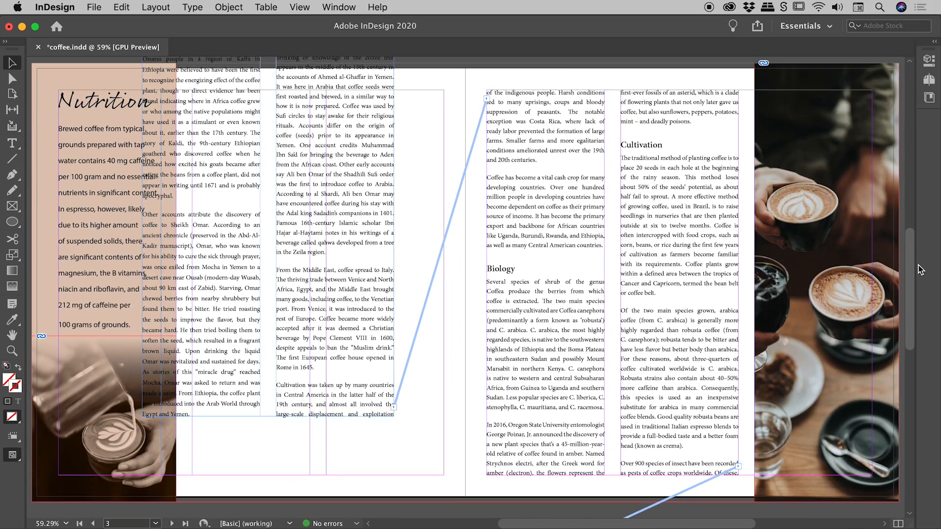
# Turn on Hide Text Threads from the View > Extras menu, keeping frame edges visible.
pyautogui.click(300, 8)
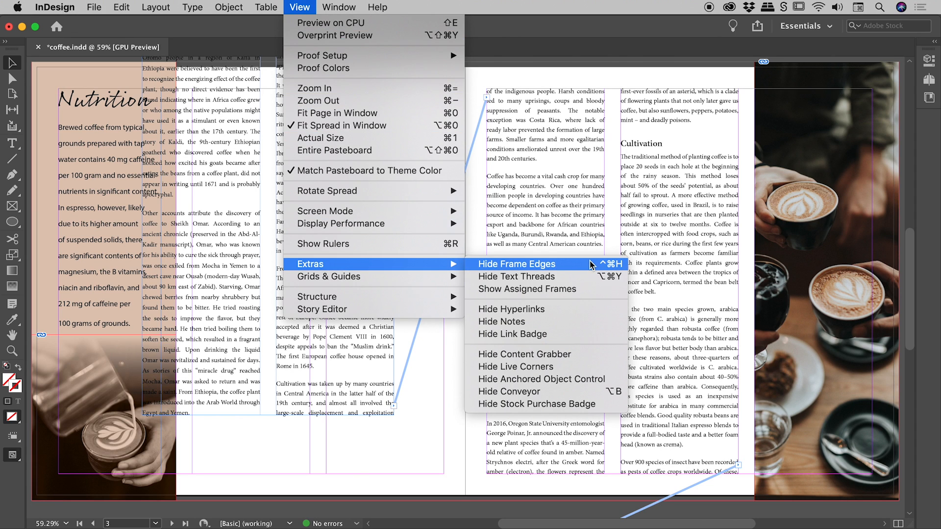
pyautogui.moveTo(533, 276)
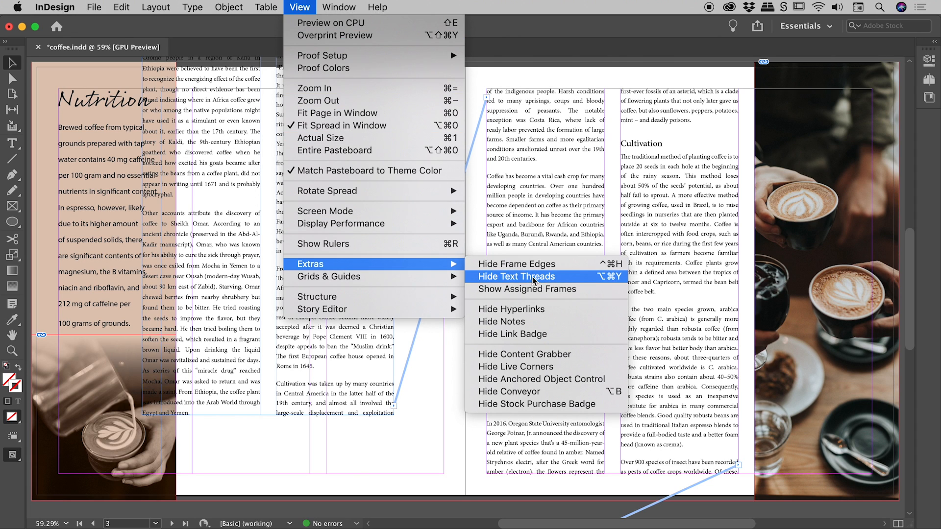
pyautogui.click(515, 277)
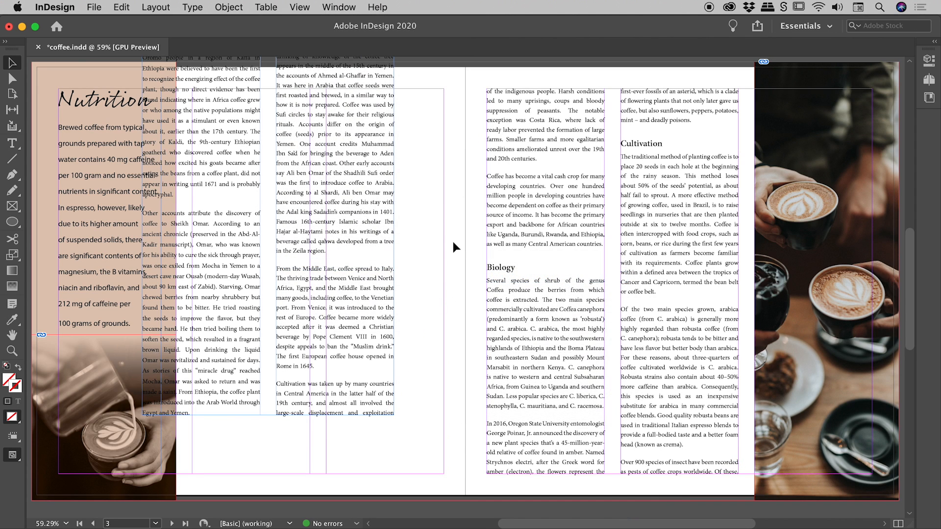